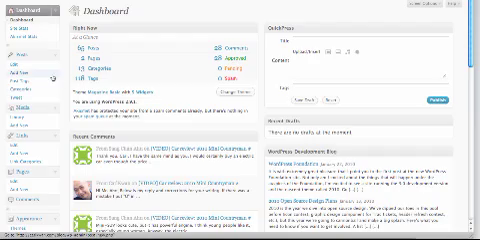
# Bring up the Edit Pages list containing the My YouTube Channel page
pyautogui.scroll(-3)
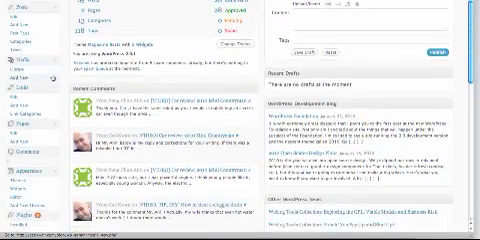
pyautogui.scroll(-3)
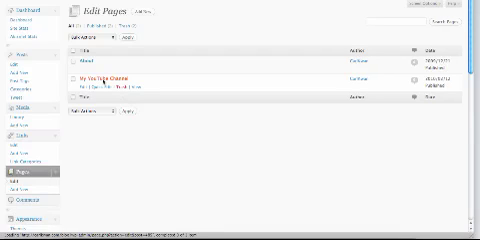
pyautogui.click(96, 76)
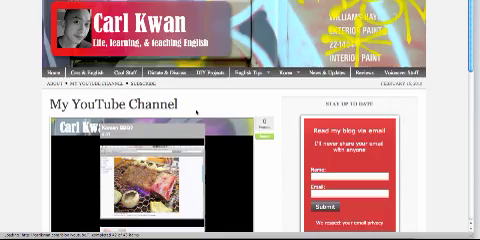
# Scroll the live My YouTube Channel page to reveal the embedded widget and Leave a Reply section
pyautogui.scroll(-3)
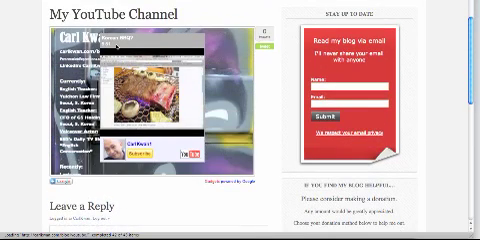